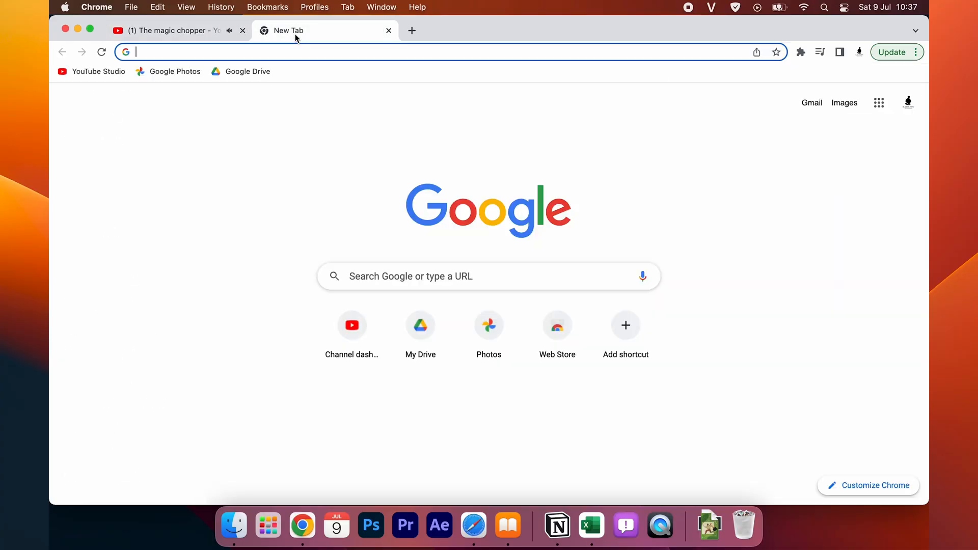
Step: Search Google for "youtube shorts block" from the new tab's address bar
{"action": "type", "text": "you"}
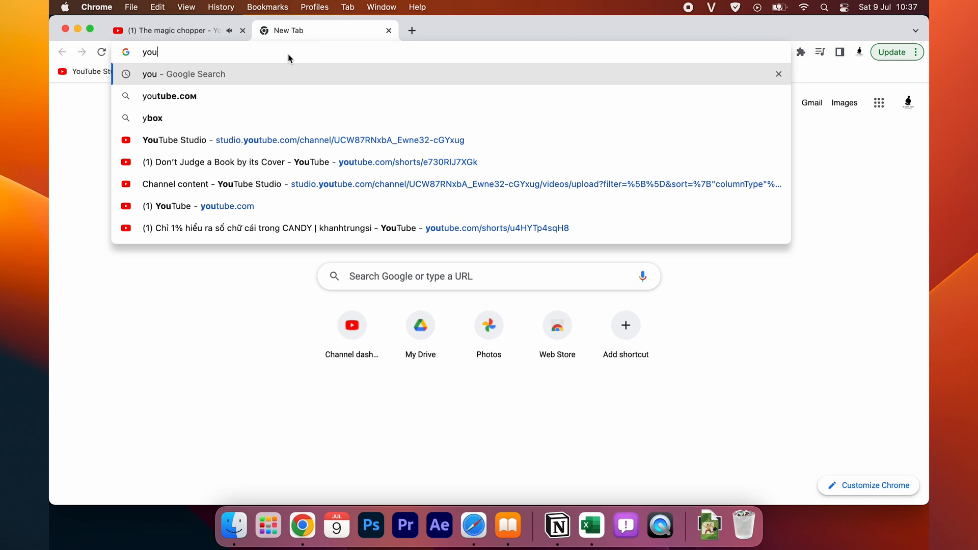
{"action": "type", "text": "tube shorts"}
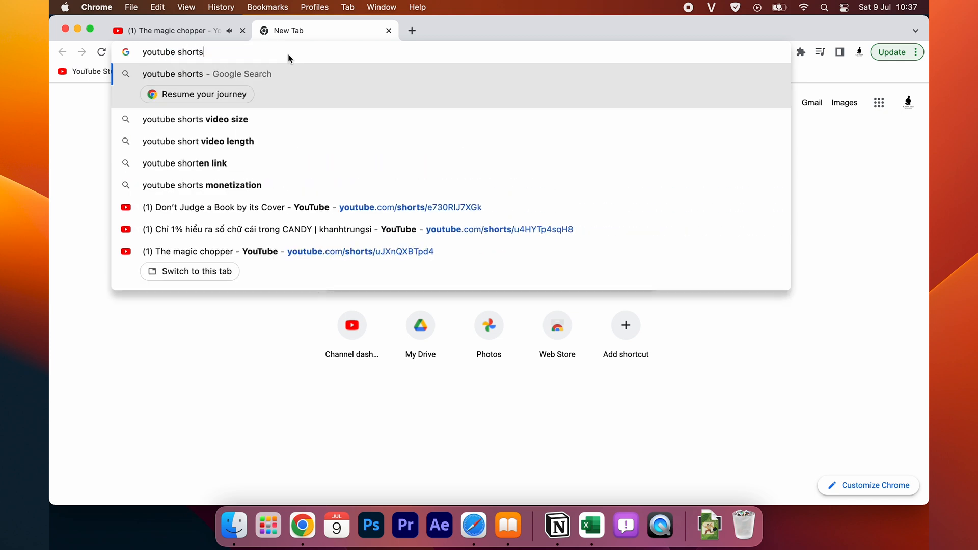
{"action": "key", "text": "Return"}
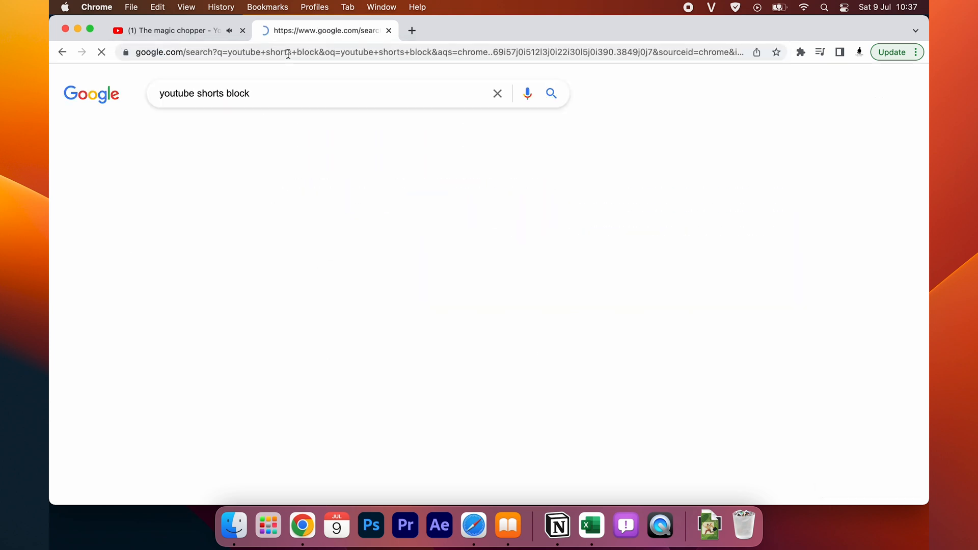